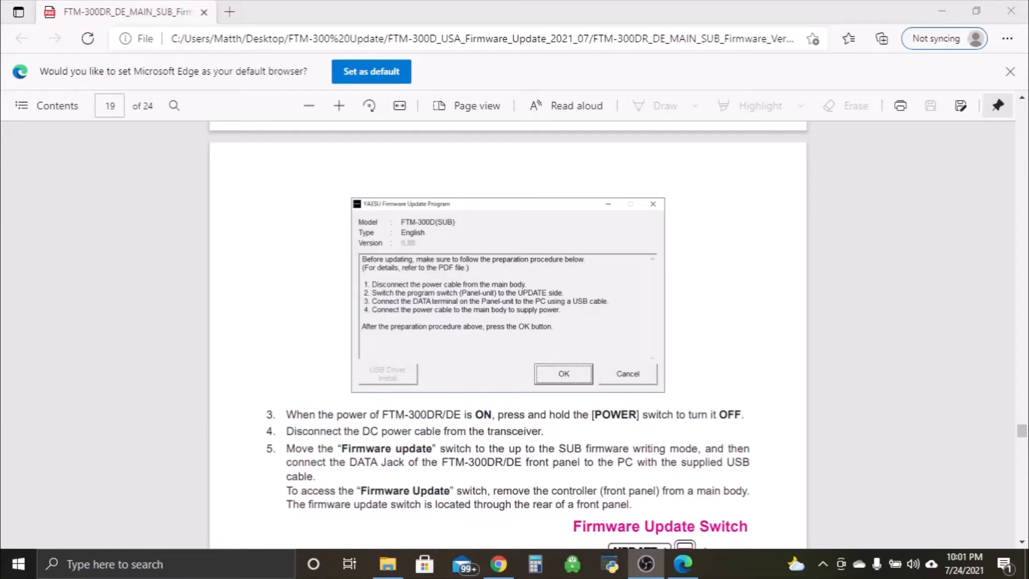
pyautogui.moveTo(673, 338)
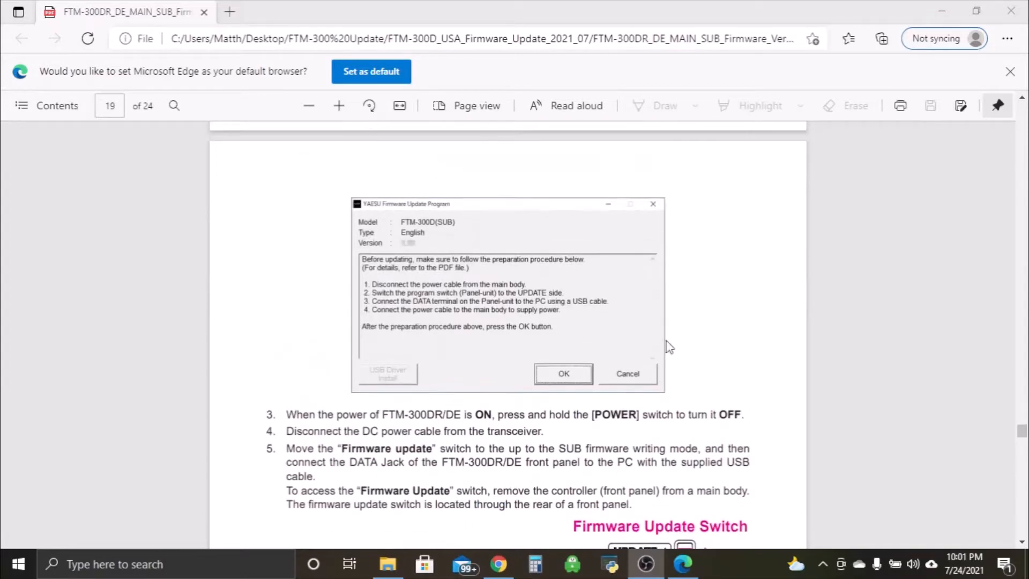
pyautogui.moveTo(574, 307)
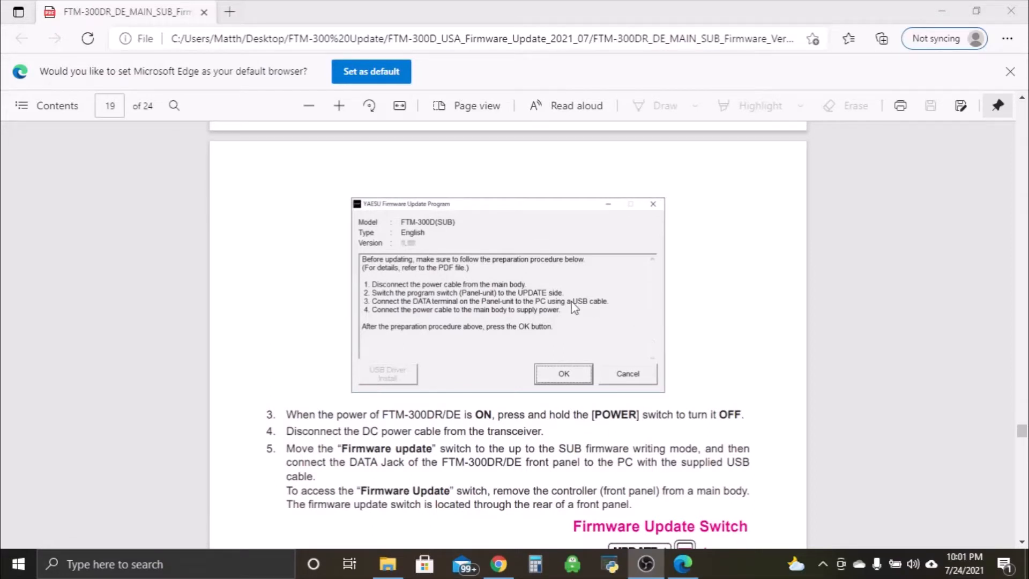
# Bring the FTM-300D_USA_Firmware_Update_2021_07 folder forward and select the MAIN ver14 folder.
pyautogui.click(387, 564)
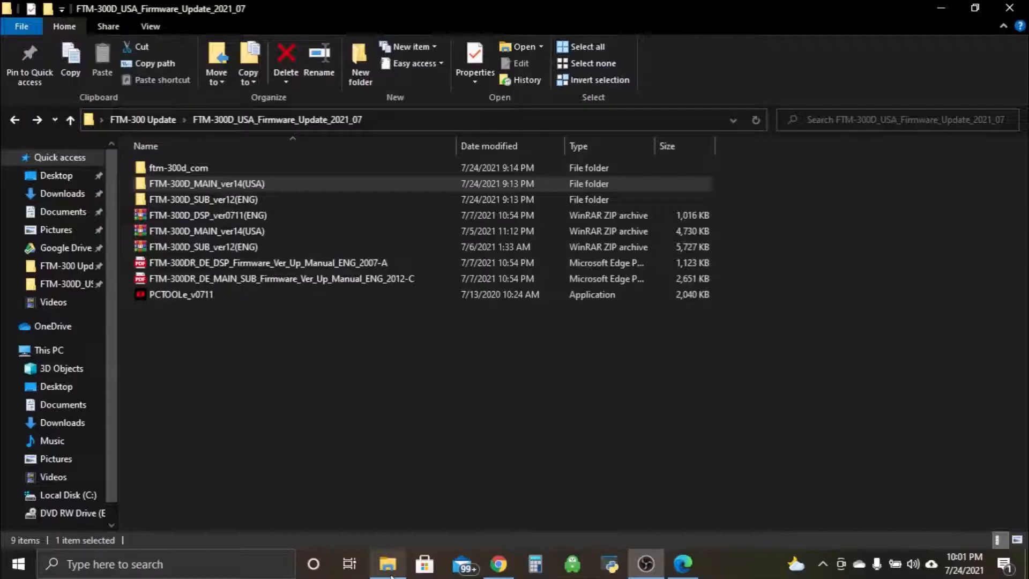
pyautogui.click(206, 183)
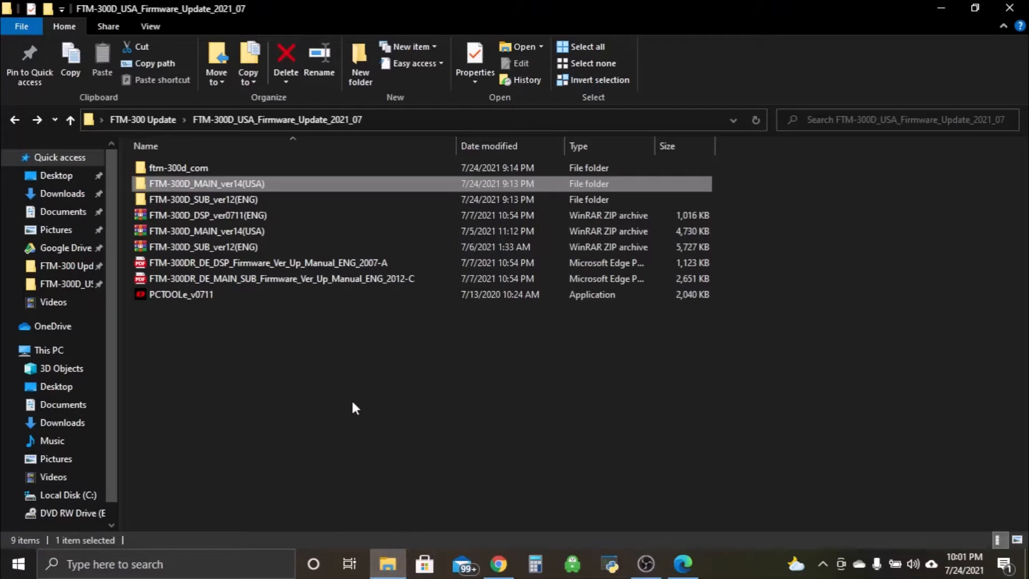
pyautogui.moveTo(175, 243)
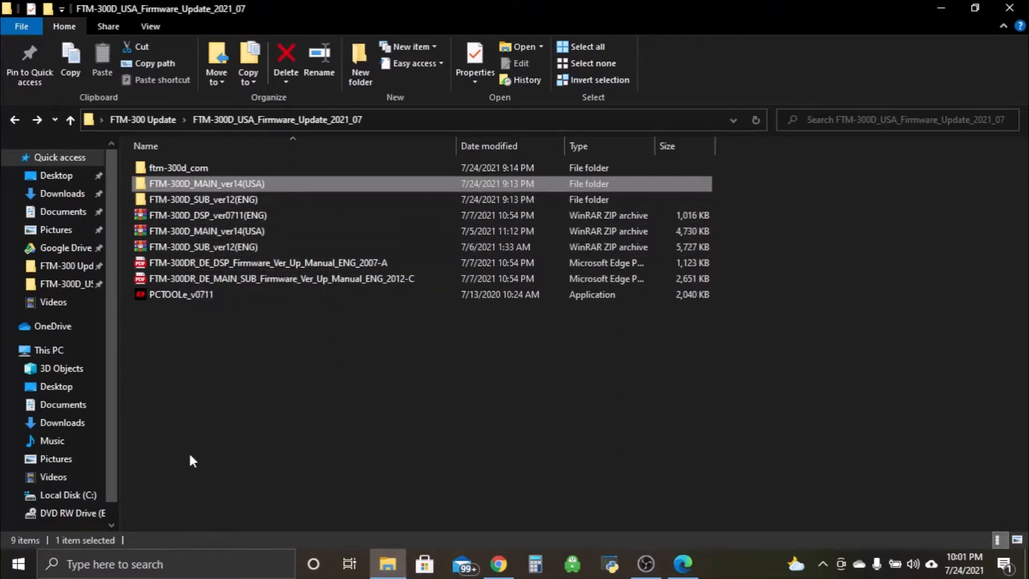
pyautogui.moveTo(295, 333)
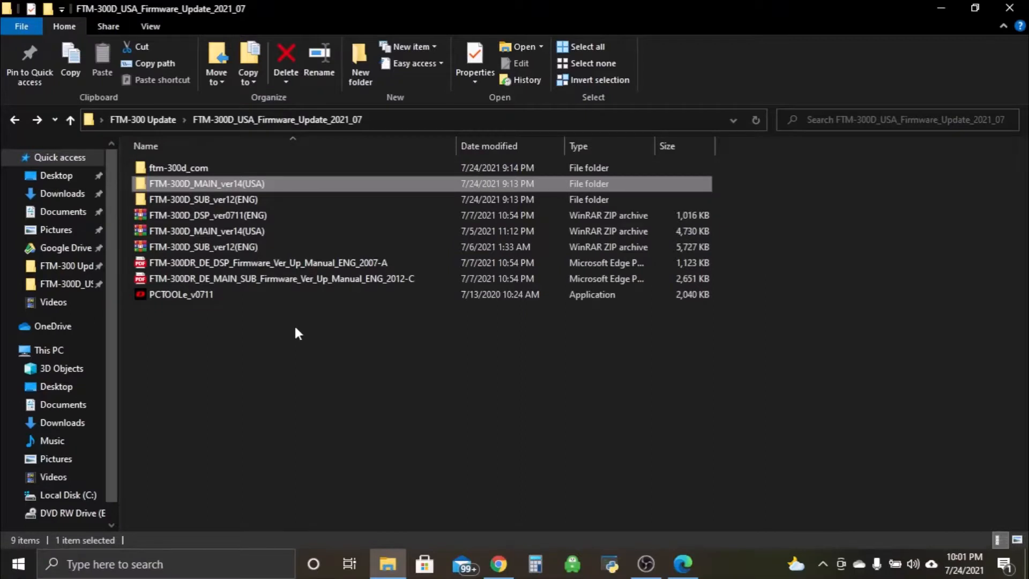
pyautogui.moveTo(298, 345)
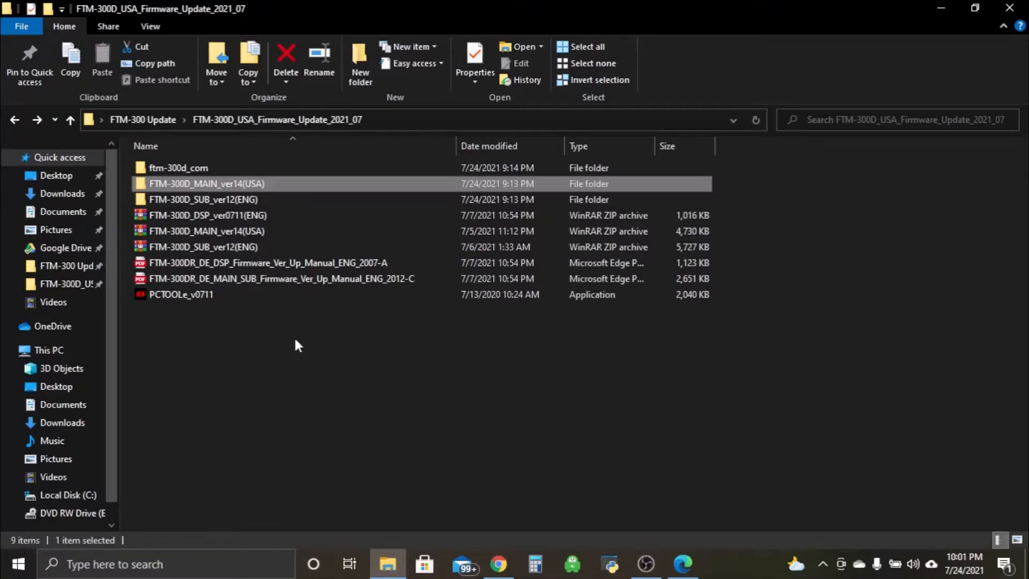
pyautogui.moveTo(290, 263)
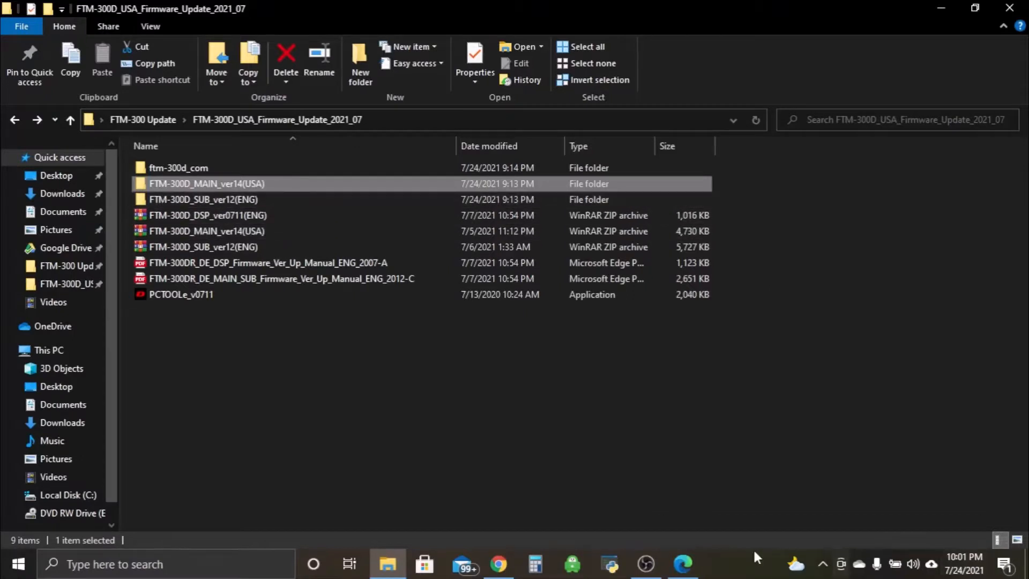
pyautogui.moveTo(682, 564)
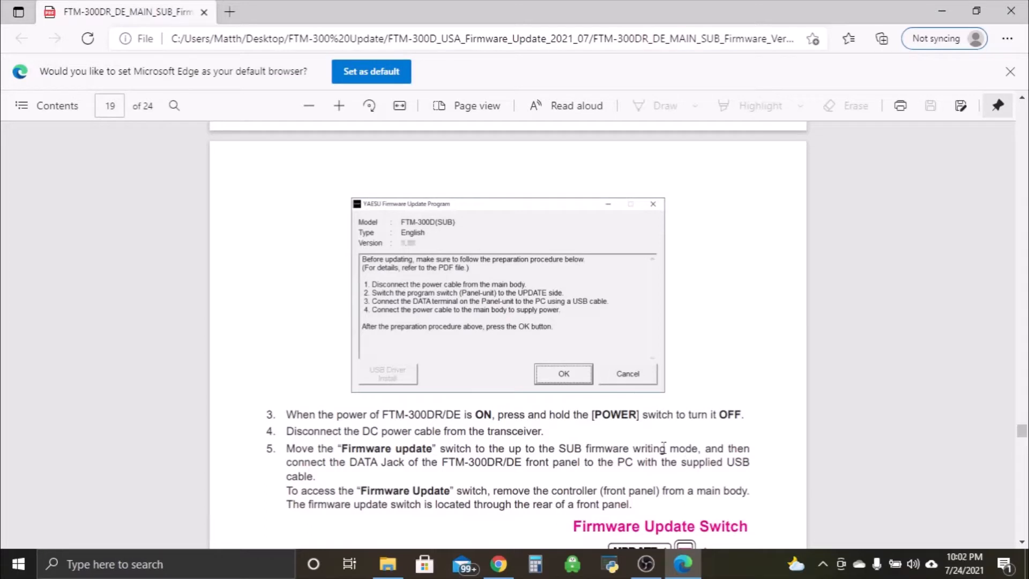
pyautogui.moveTo(661, 421)
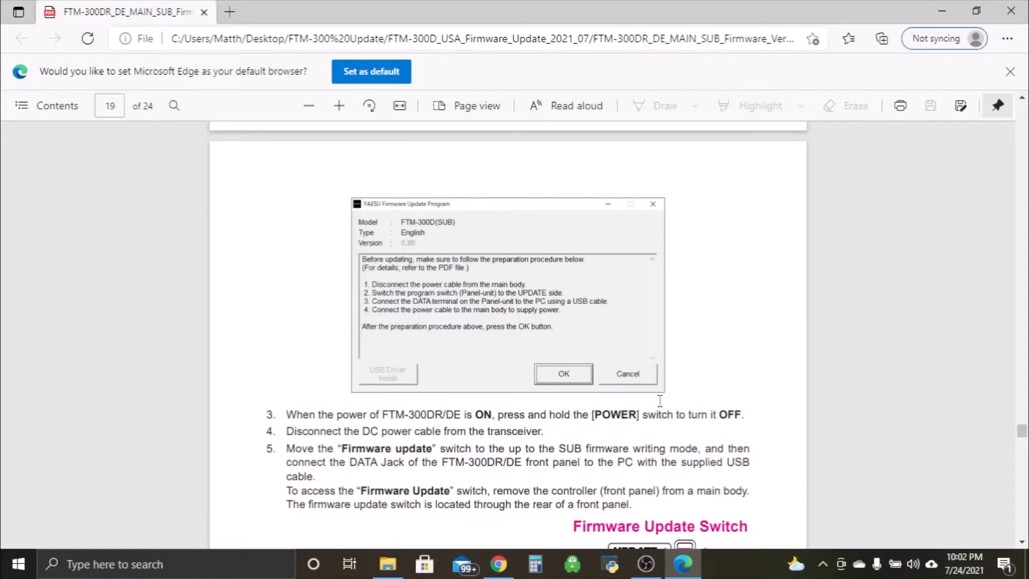
pyautogui.moveTo(555, 435)
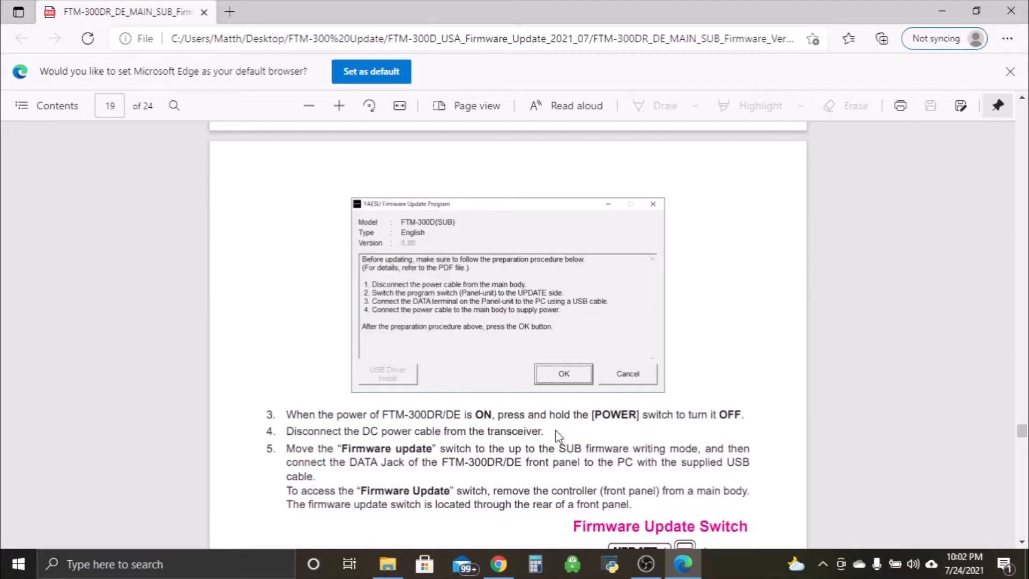
pyautogui.moveTo(506, 524)
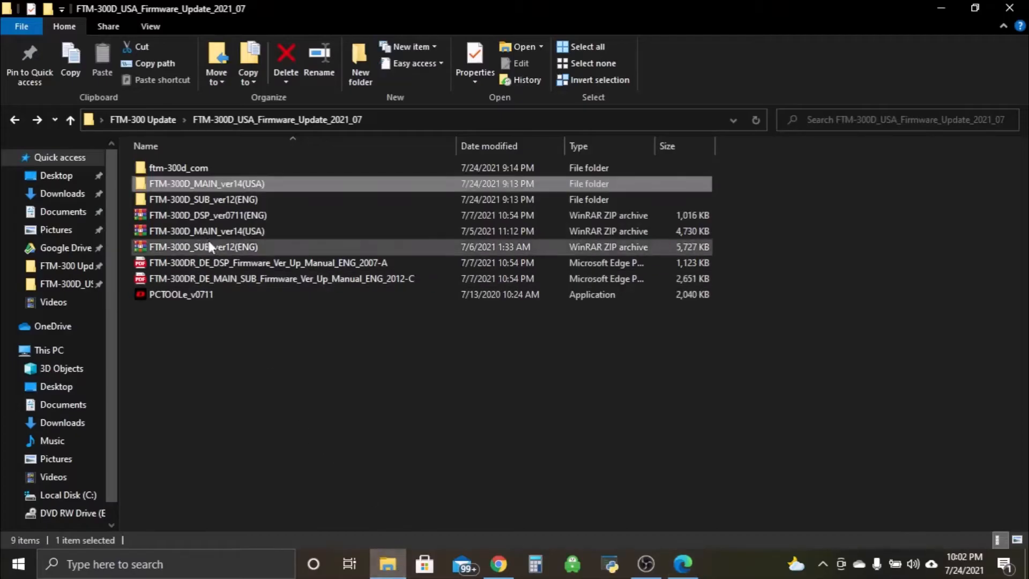
pyautogui.moveTo(203, 199)
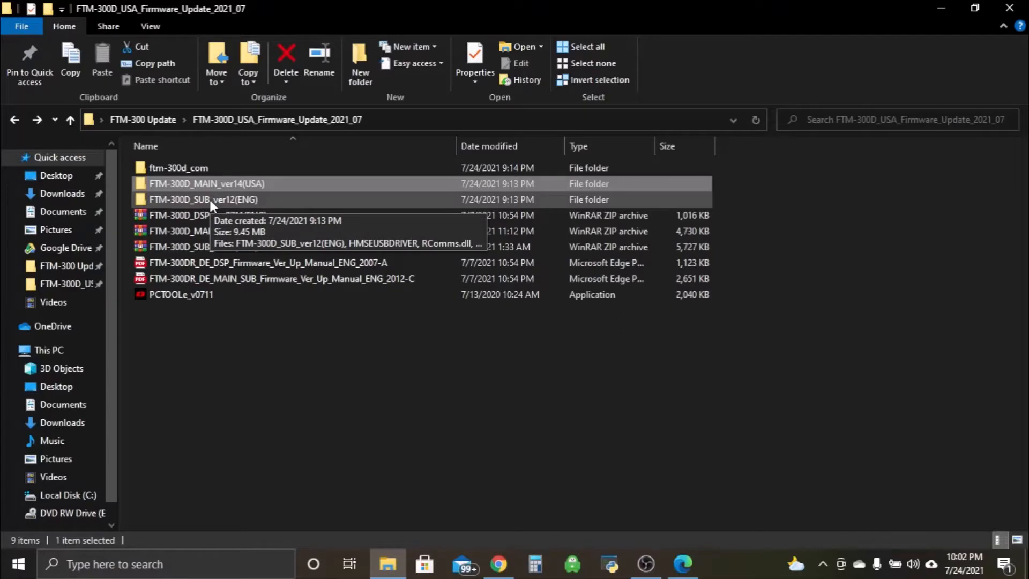
# Open the FTM-300D_SUB_ver12(ENG) folder and select the SUB firmware updater executable.
pyautogui.doubleClick(206, 200)
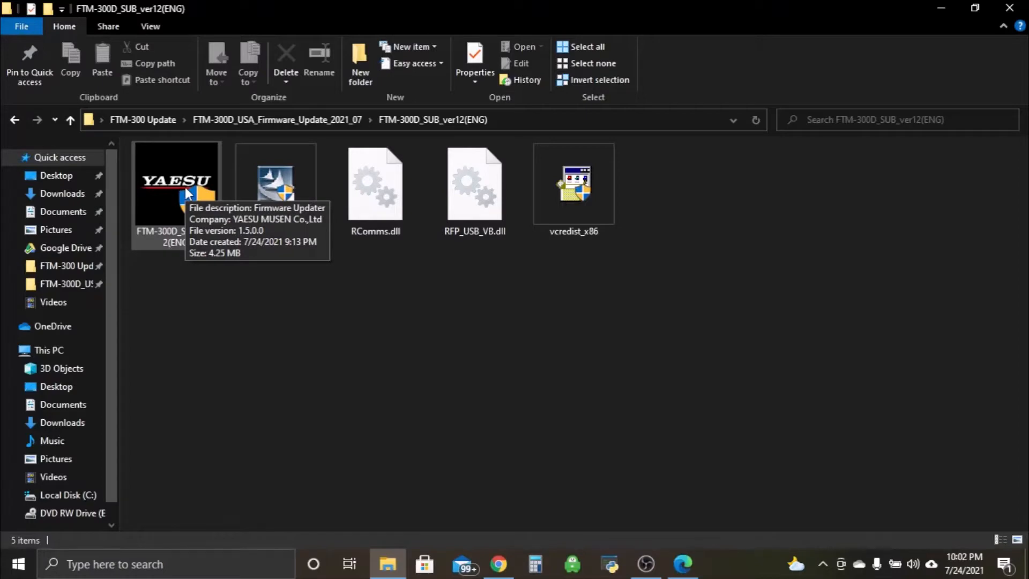
pyautogui.click(176, 184)
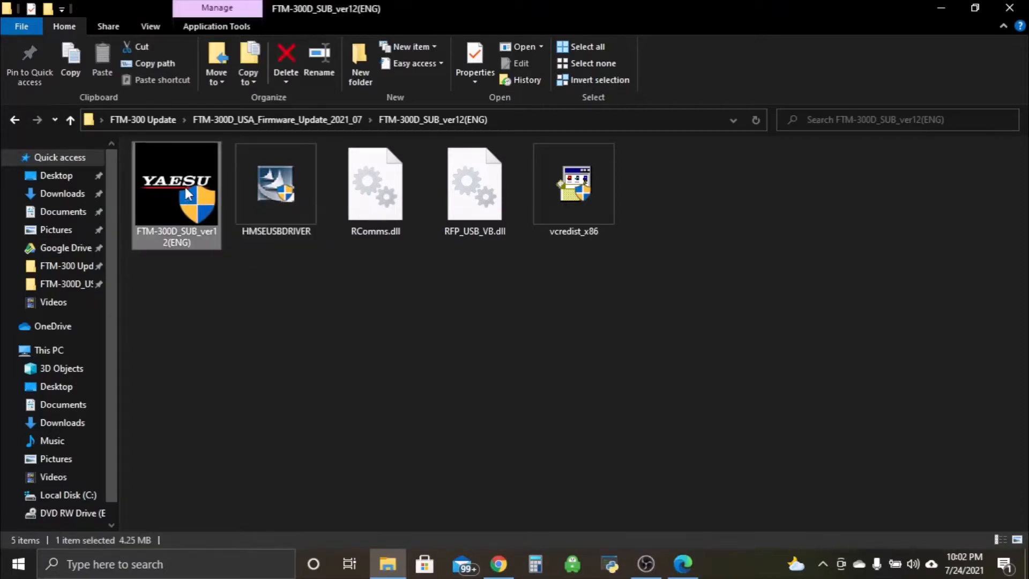
pyautogui.doubleClick(176, 183)
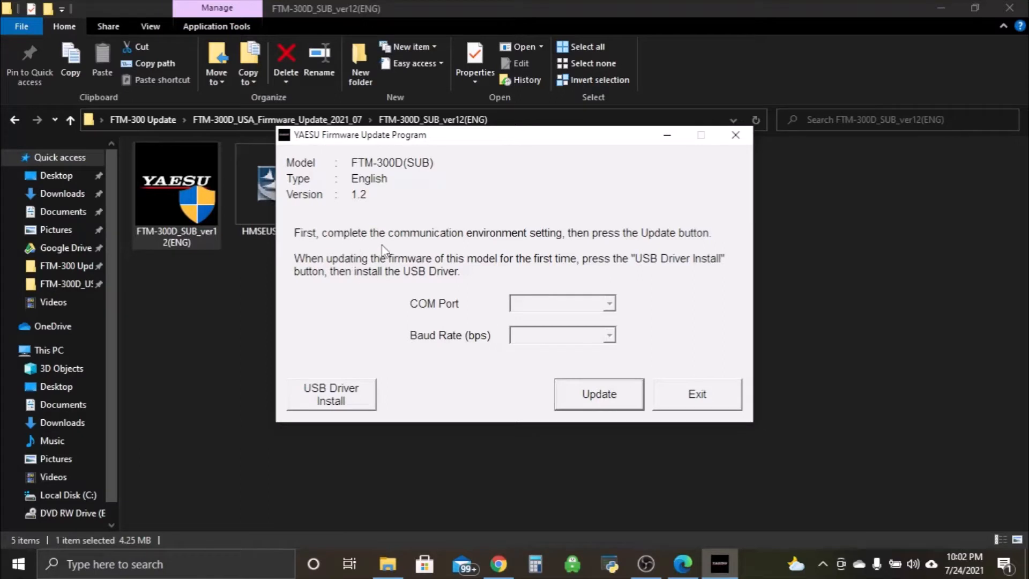
pyautogui.moveTo(546, 246)
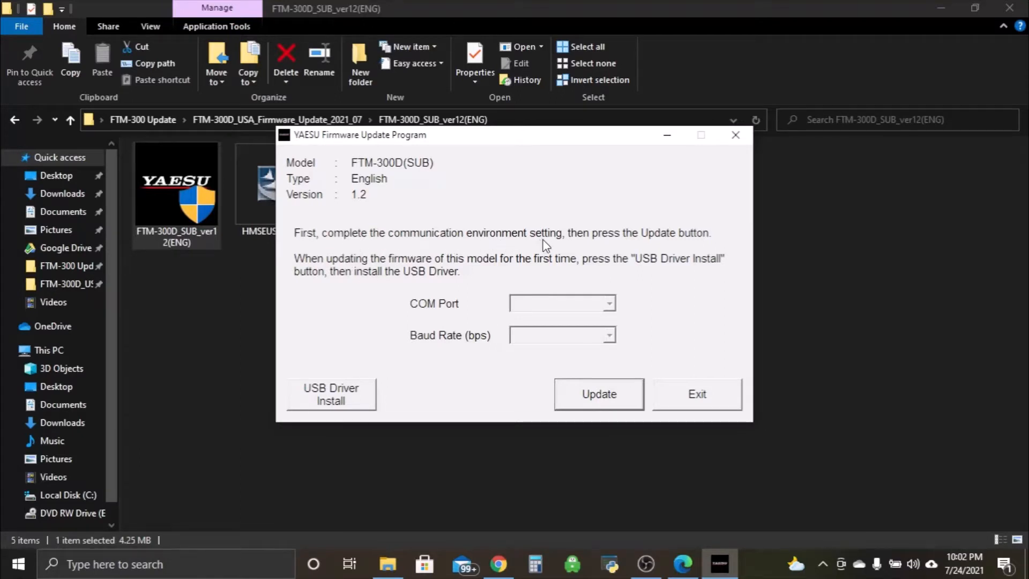
pyautogui.moveTo(586, 290)
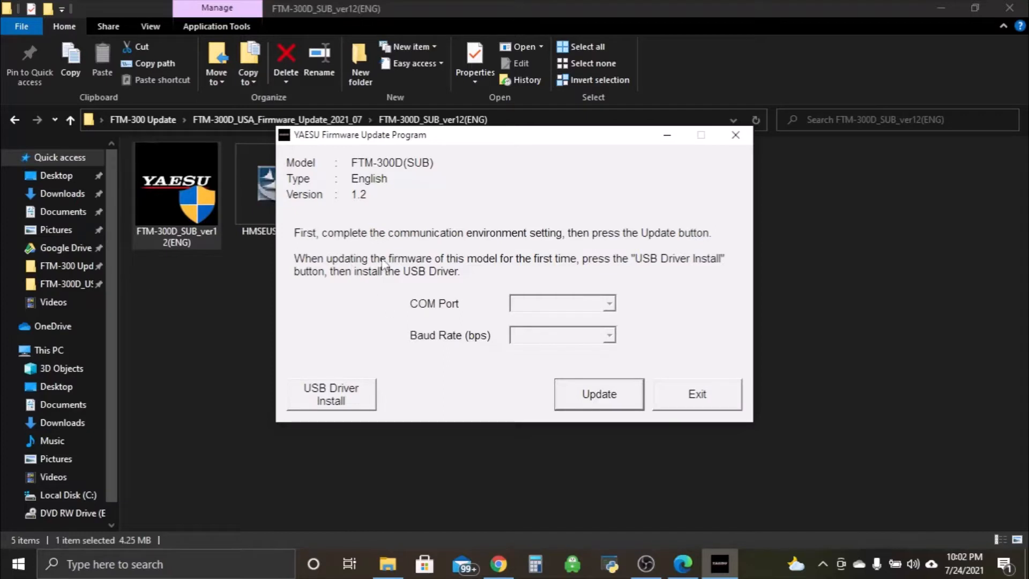
pyautogui.moveTo(531, 268)
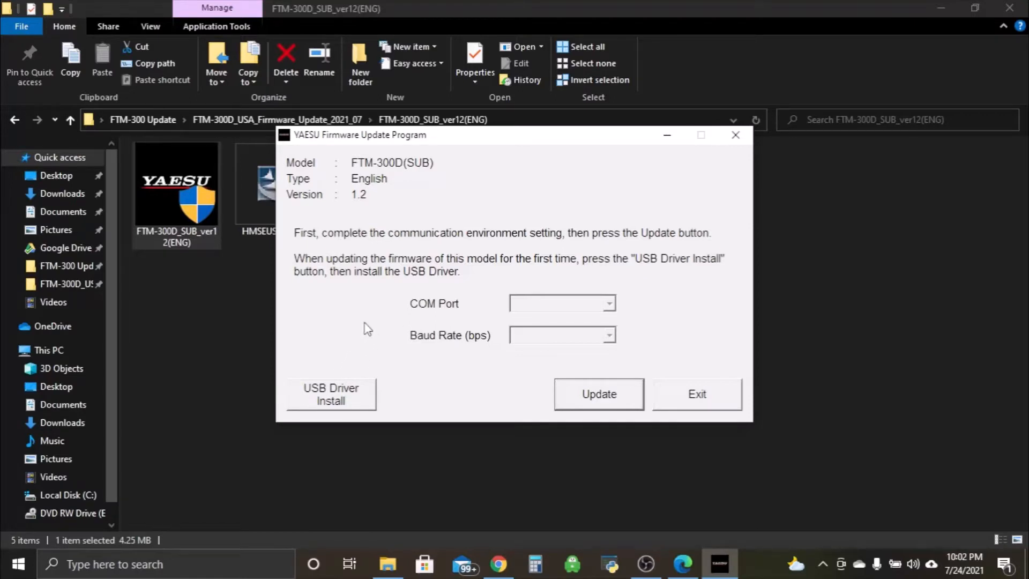
pyautogui.moveTo(375, 299)
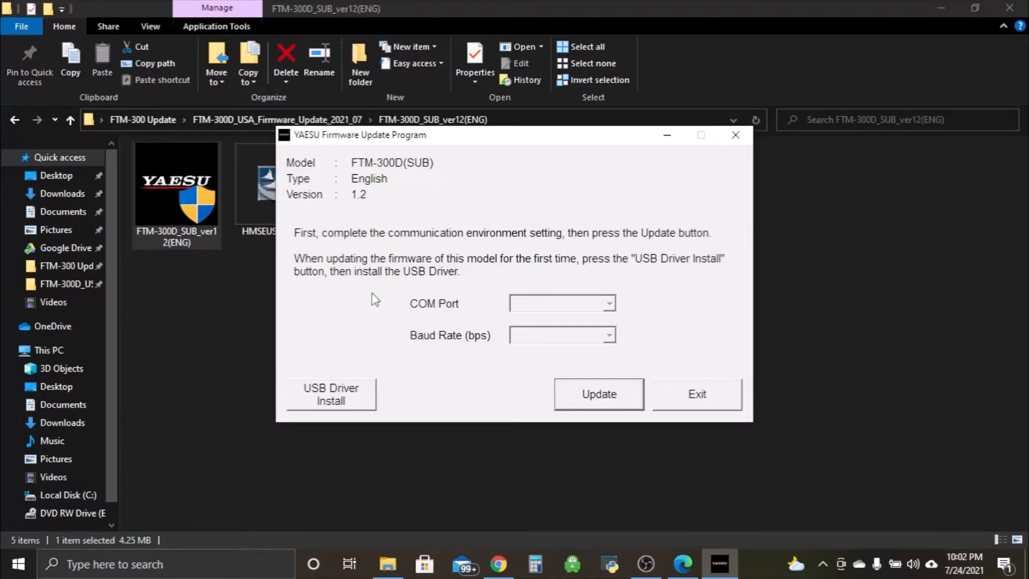
pyautogui.moveTo(366, 351)
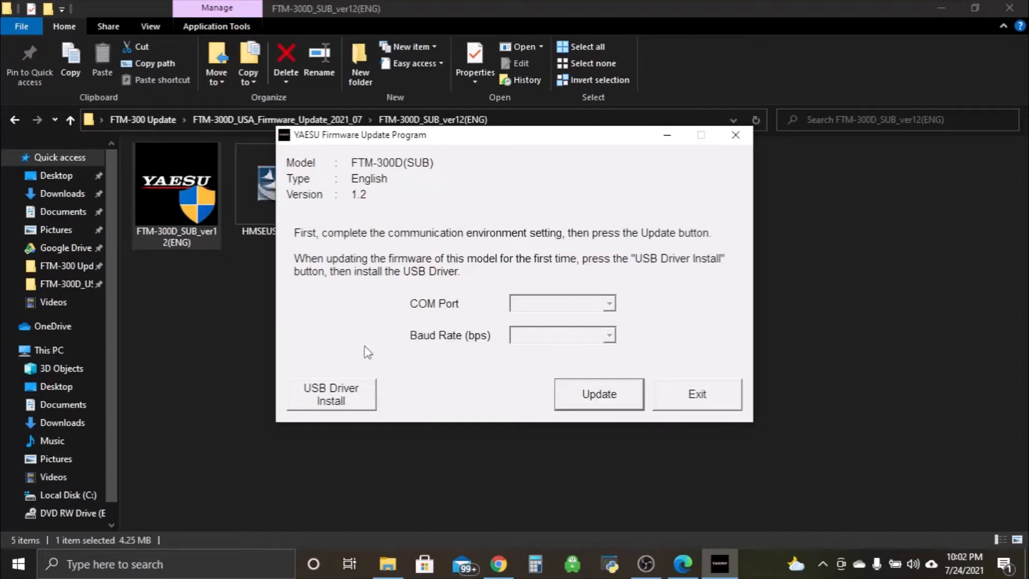
pyautogui.moveTo(347, 397)
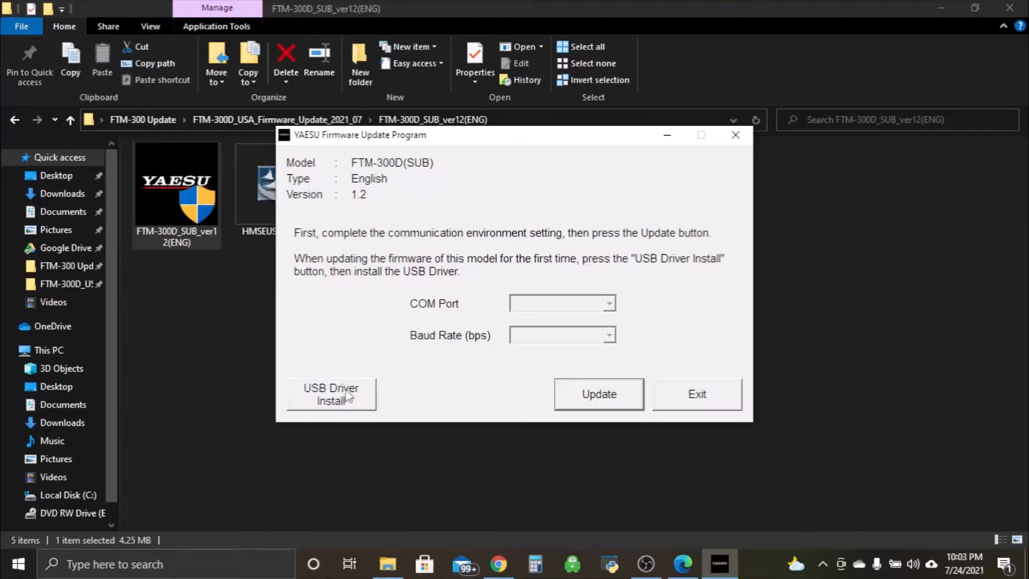
pyautogui.moveTo(353, 356)
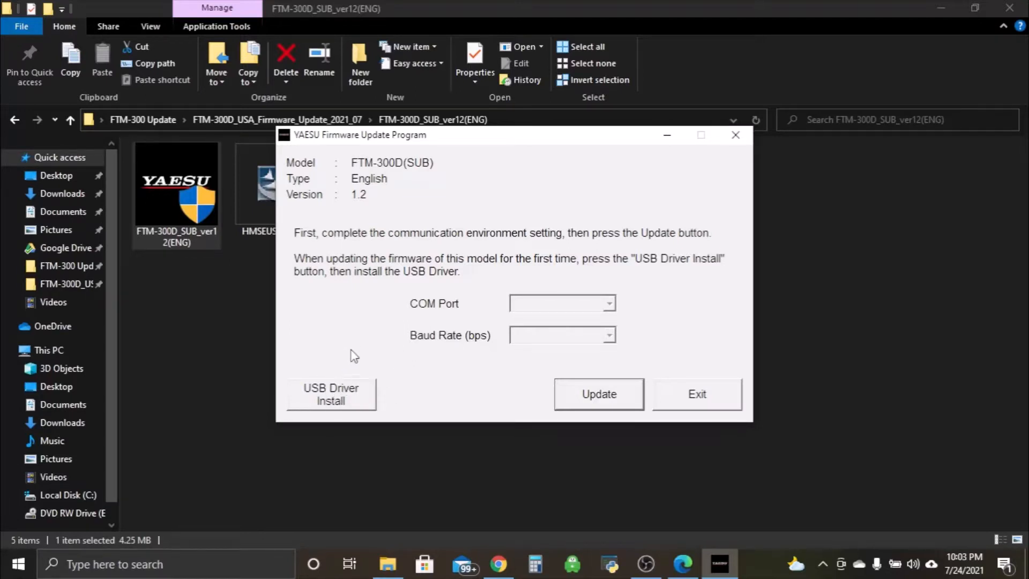
pyautogui.moveTo(492, 327)
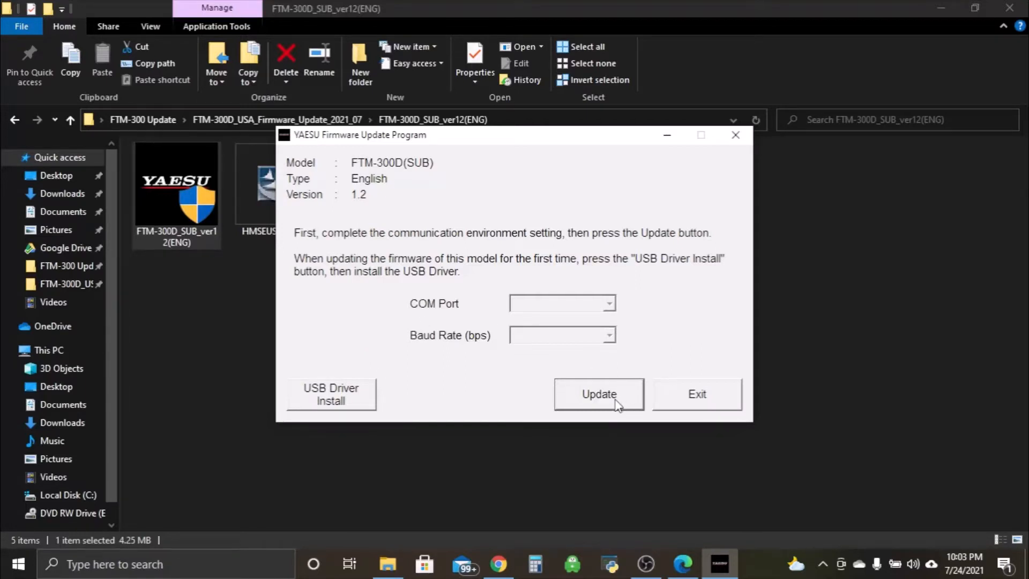
# Start the update to display the radio preparation procedure.
pyautogui.click(598, 394)
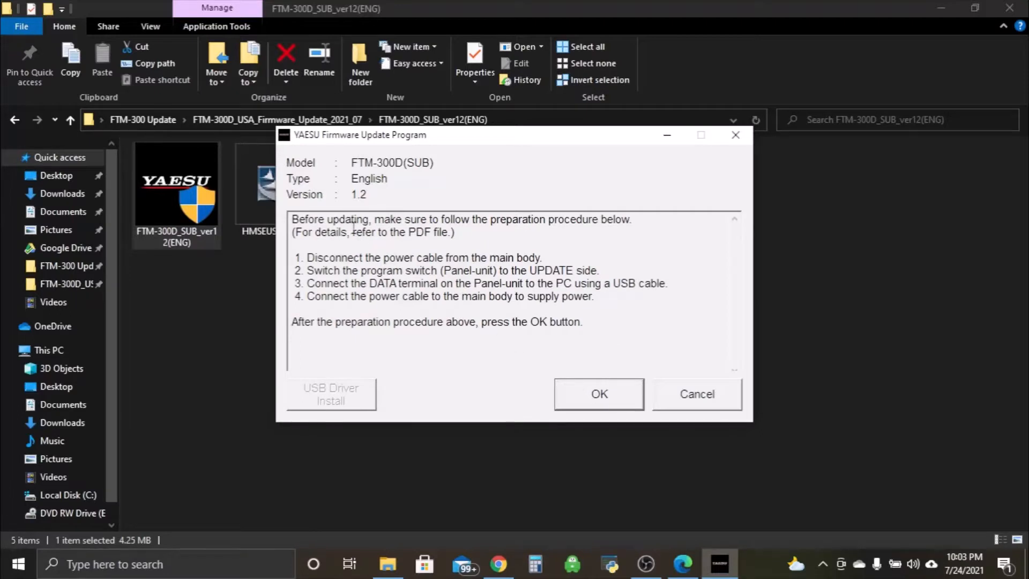
pyautogui.moveTo(621, 230)
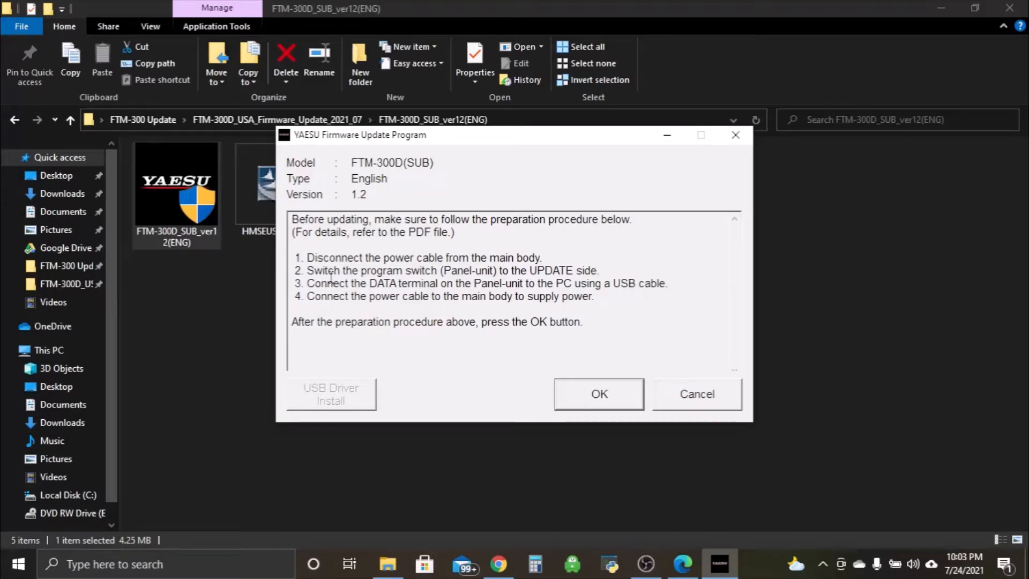
pyautogui.moveTo(617, 216)
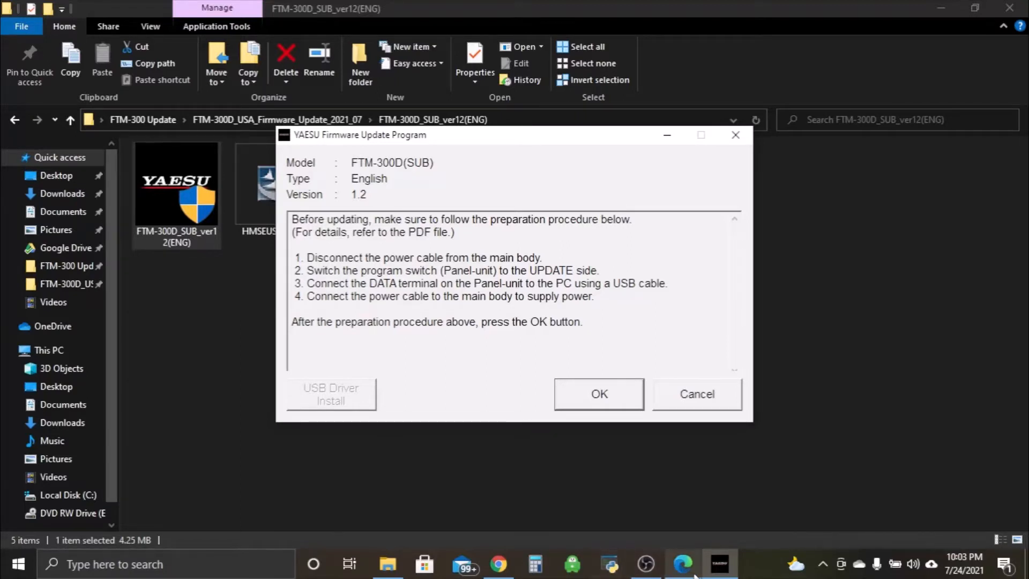
# Scroll the PDF manual in Edge to the Firmware Update Switch diagram on page 19.
pyautogui.click(684, 564)
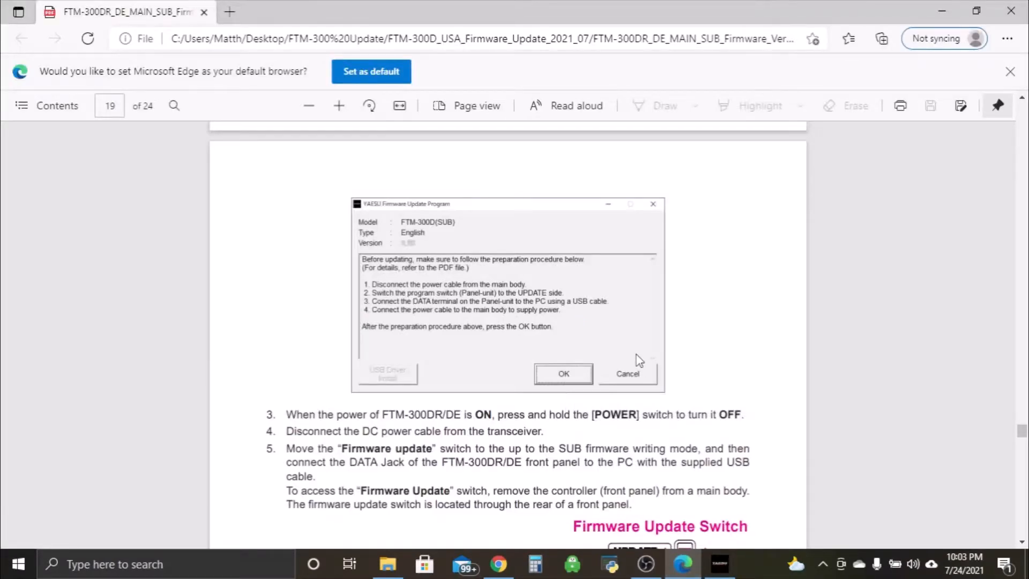
pyautogui.scroll(-3)
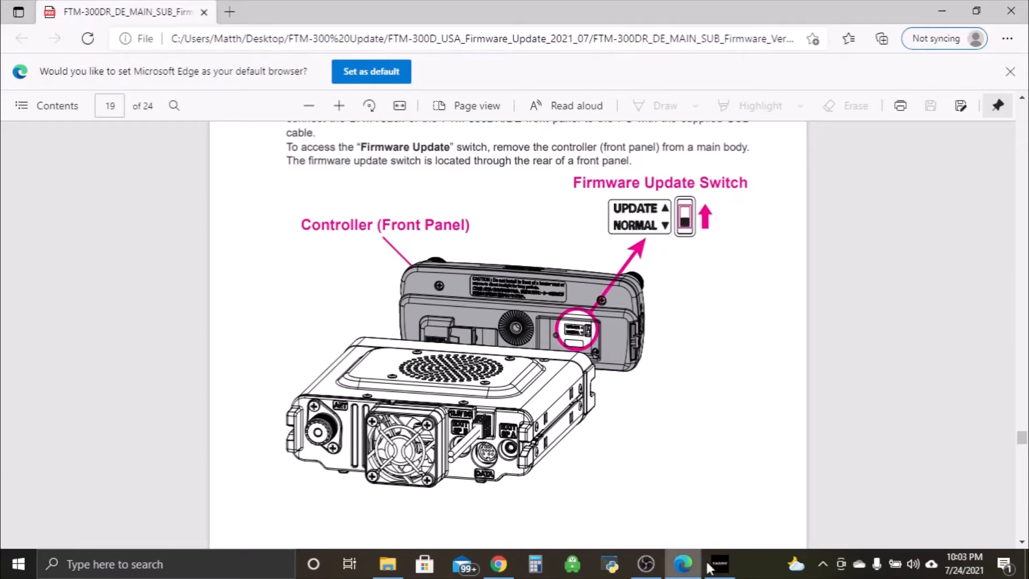
pyautogui.moveTo(646, 563)
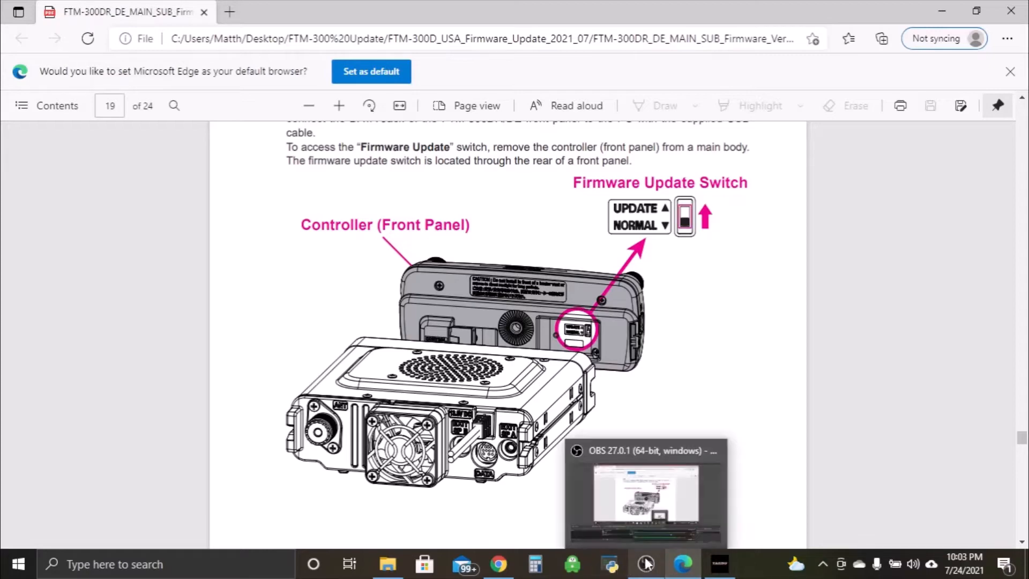
pyautogui.click(719, 564)
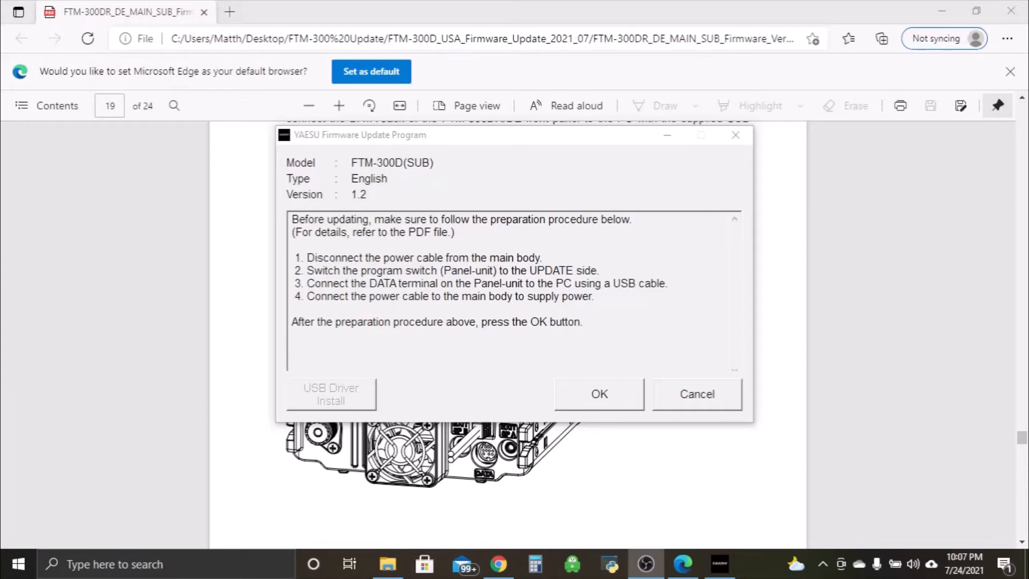
# Confirm the preparation steps are done and choose the one detected USB device.
pyautogui.click(599, 394)
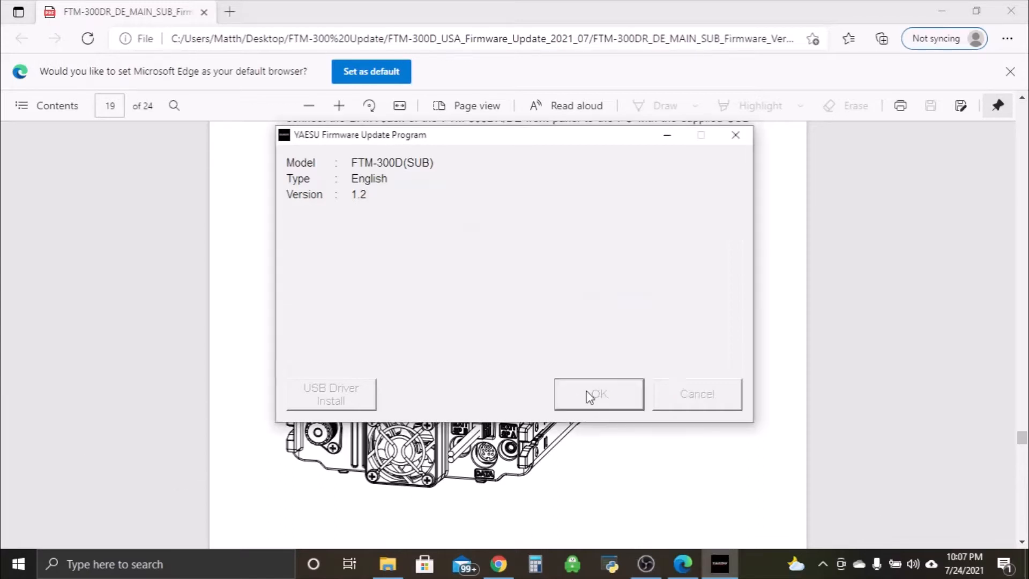
pyautogui.click(597, 394)
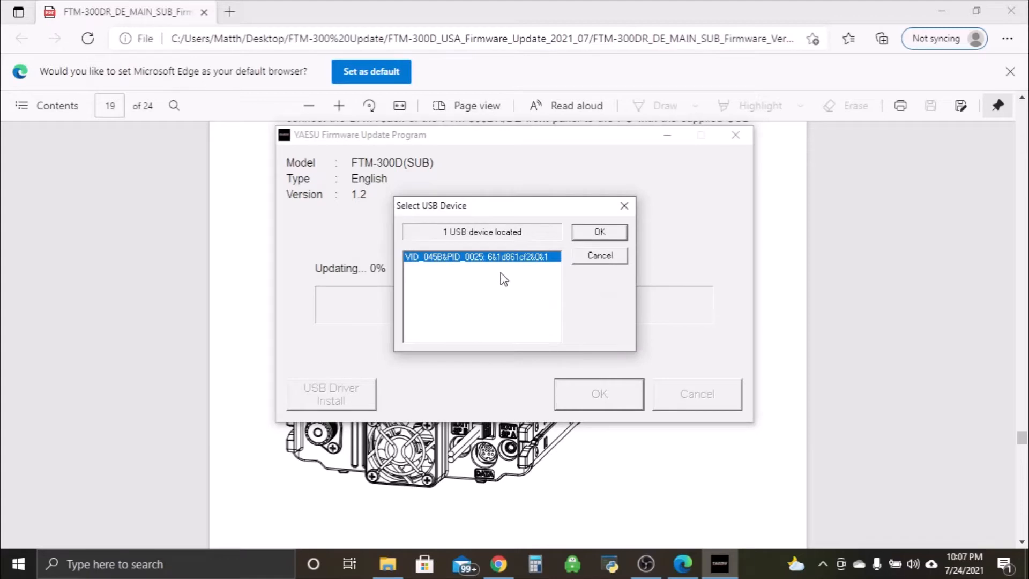
pyautogui.moveTo(461, 267)
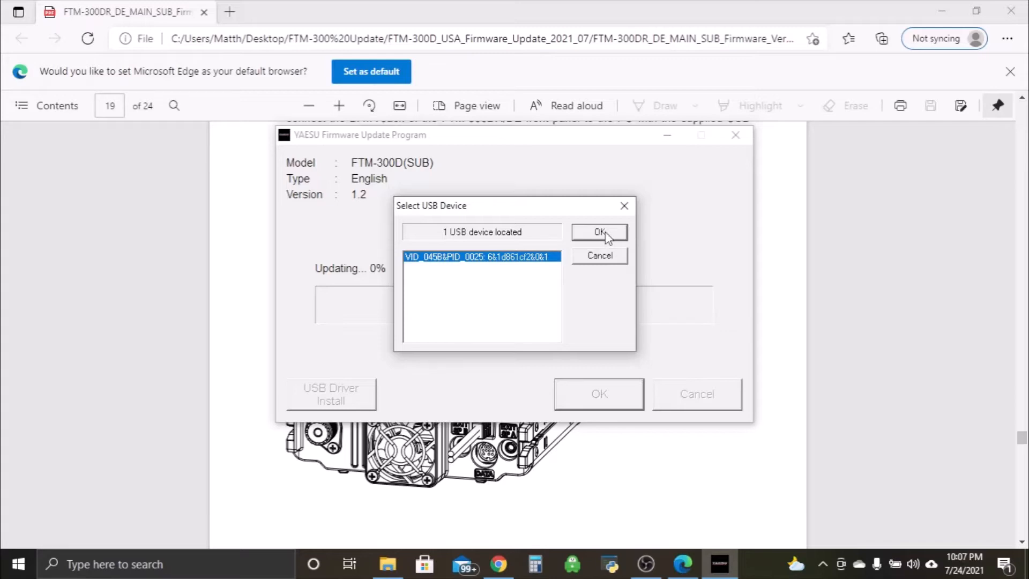
# Confirm the selected USB device so the SUB 1.2 firmware transfer begins.
pyautogui.click(598, 232)
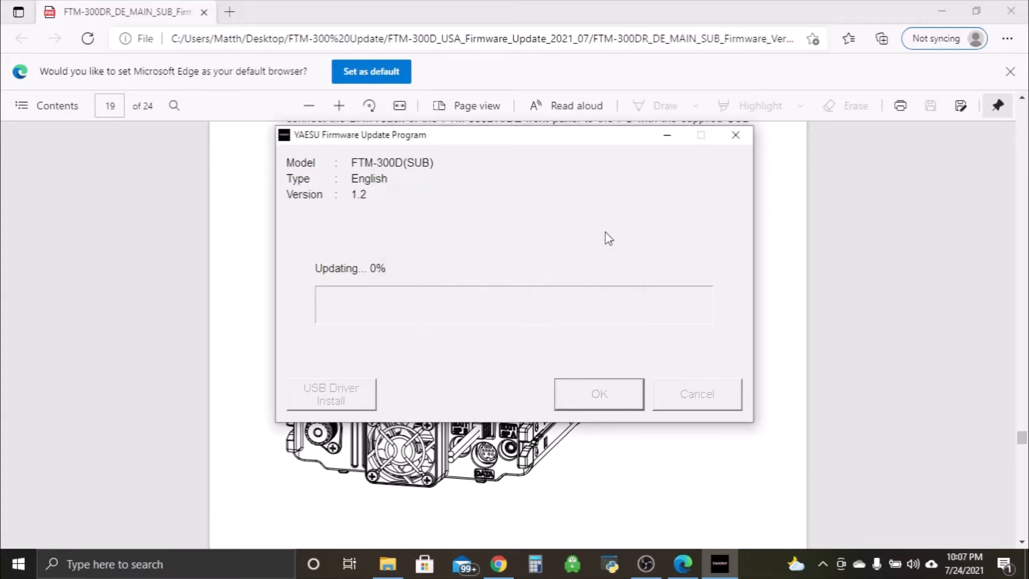
pyautogui.moveTo(365, 287)
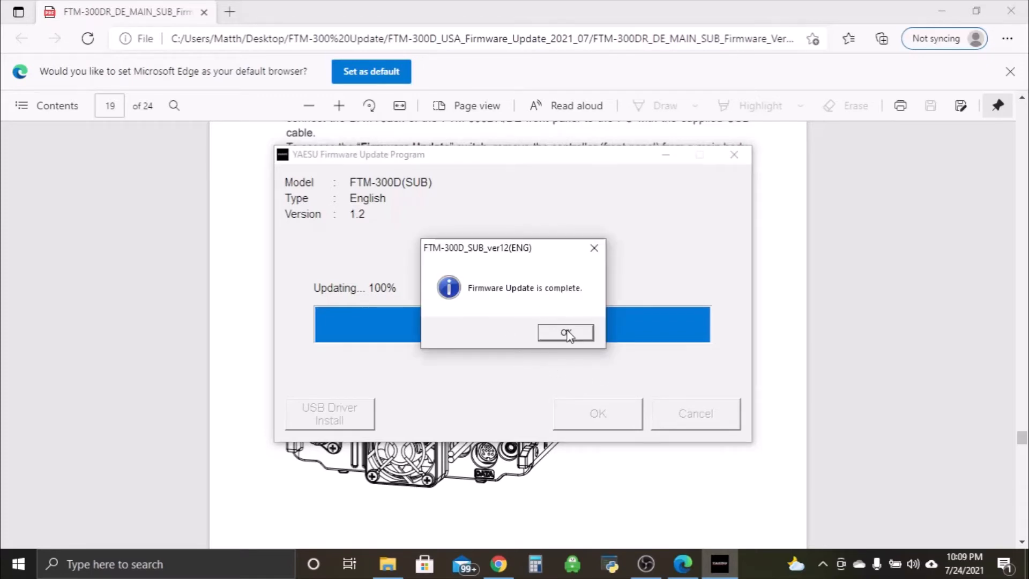
pyautogui.click(566, 333)
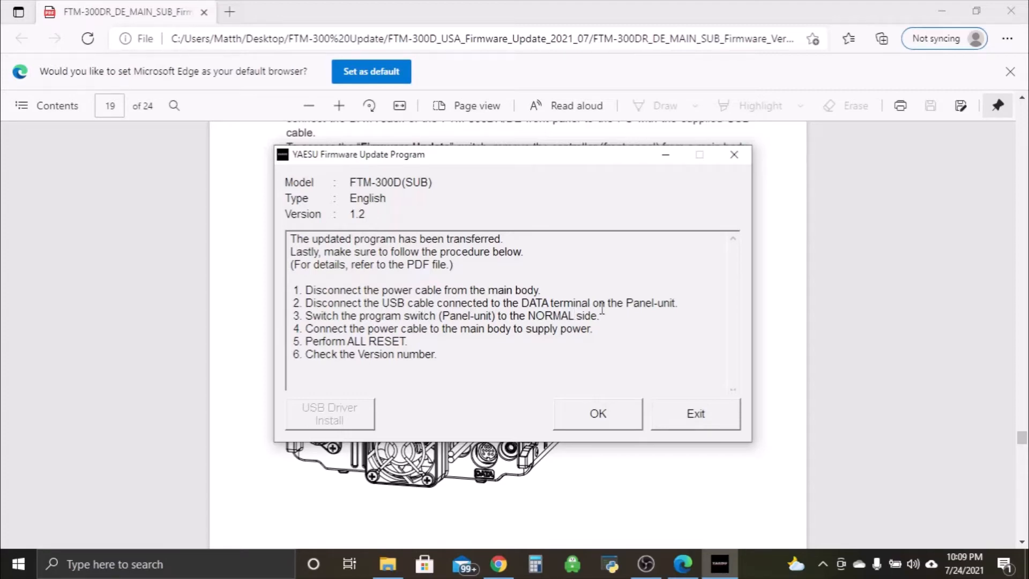
pyautogui.moveTo(384, 326)
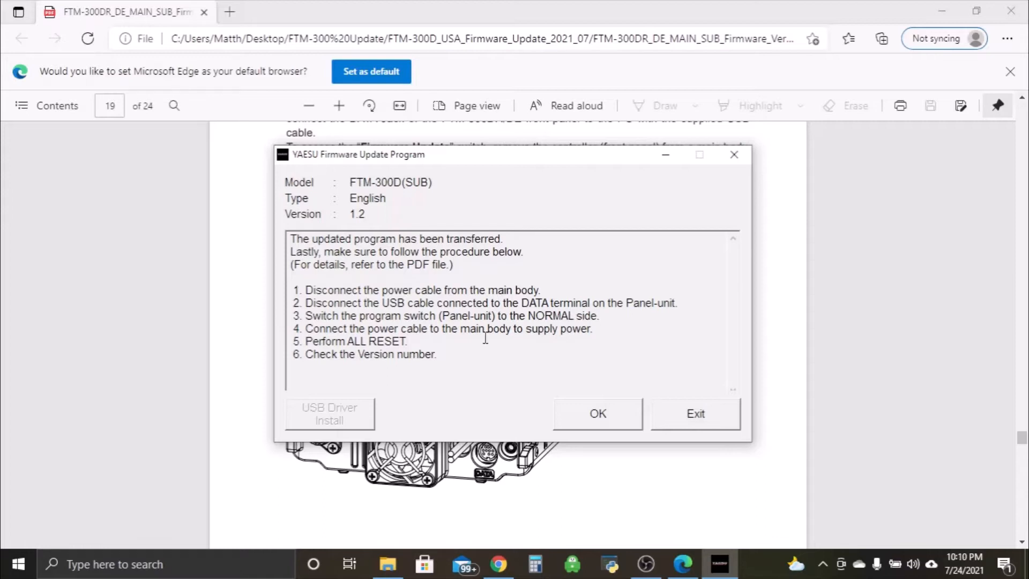
pyautogui.moveTo(485, 339)
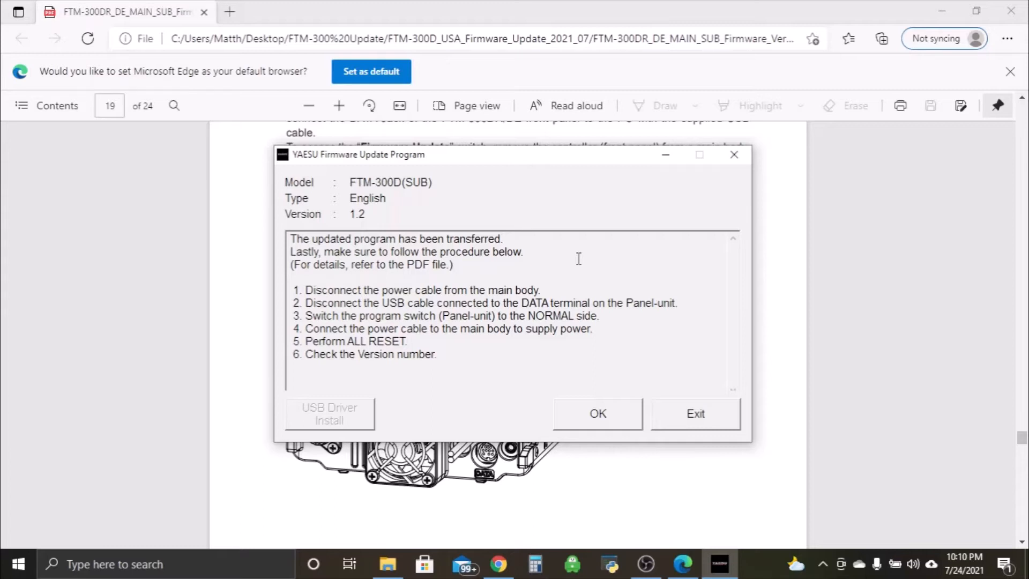
pyautogui.moveTo(439, 225)
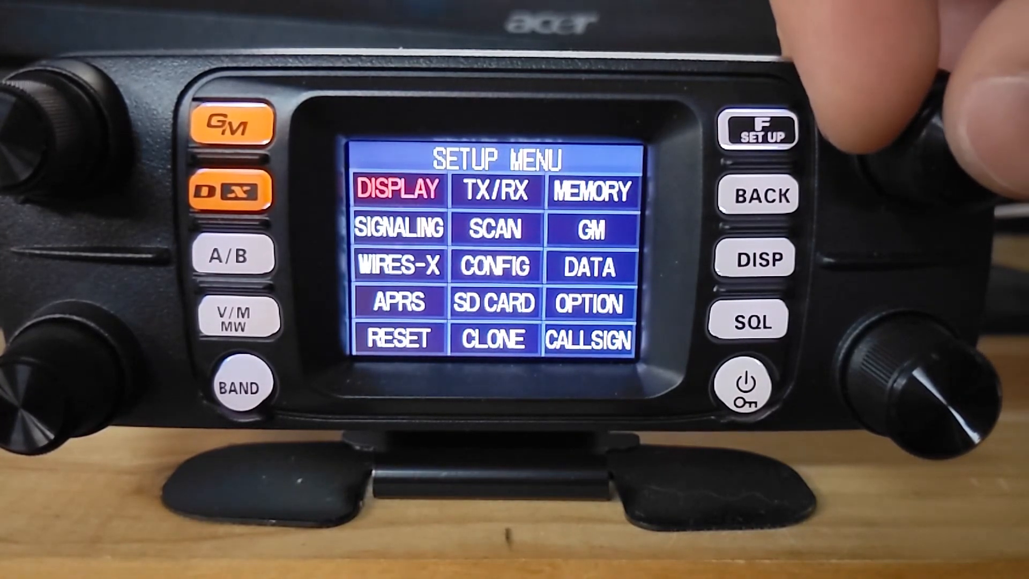
# On the radio, open the SETUP MENU and run ALL RESET.
pyautogui.click(397, 190)
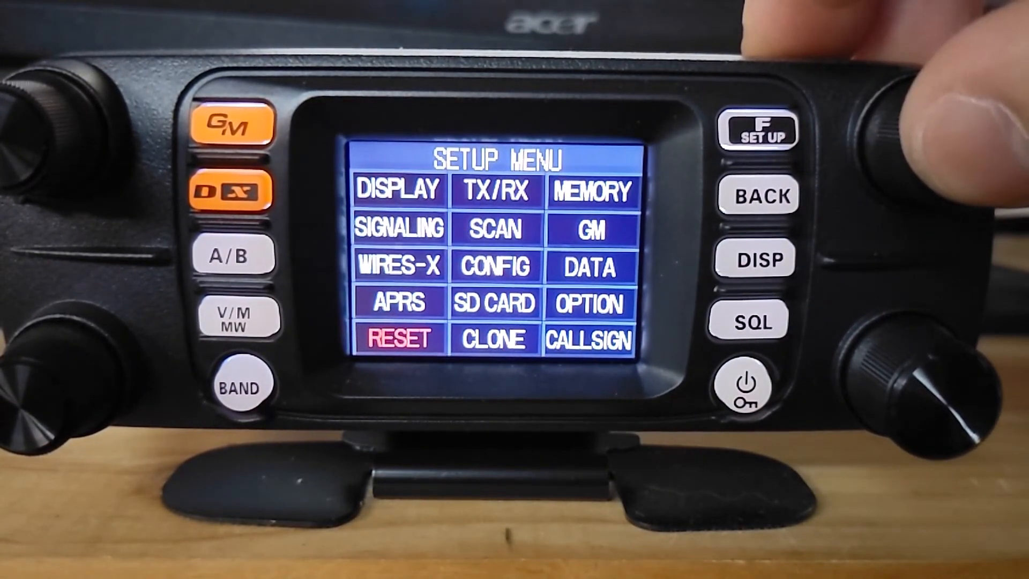
pyautogui.click(397, 338)
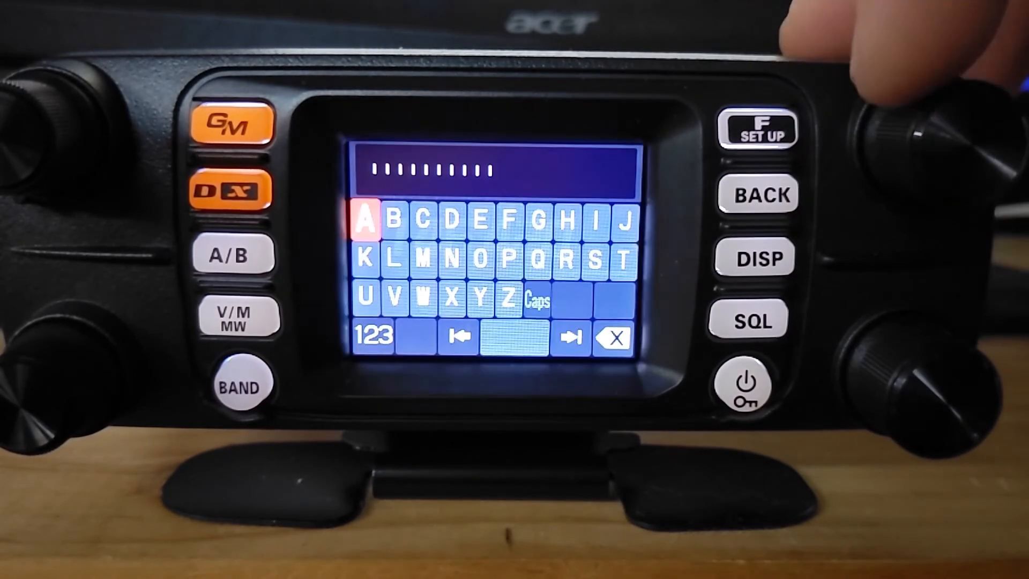
# Enter the callsign letter by letter, restart the radio, and reopen the setup menu.
pyautogui.click(570, 339)
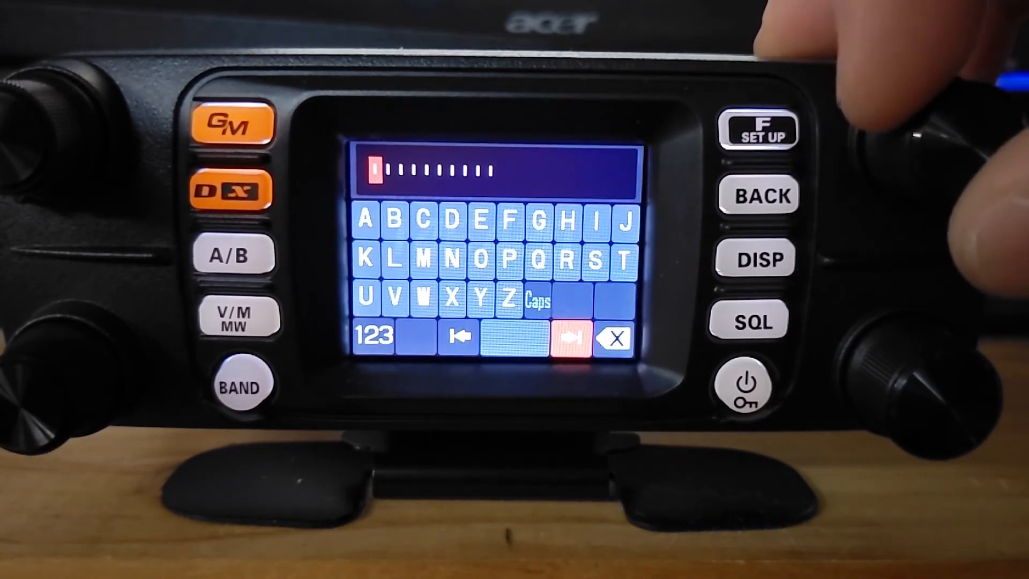
pyautogui.click(395, 300)
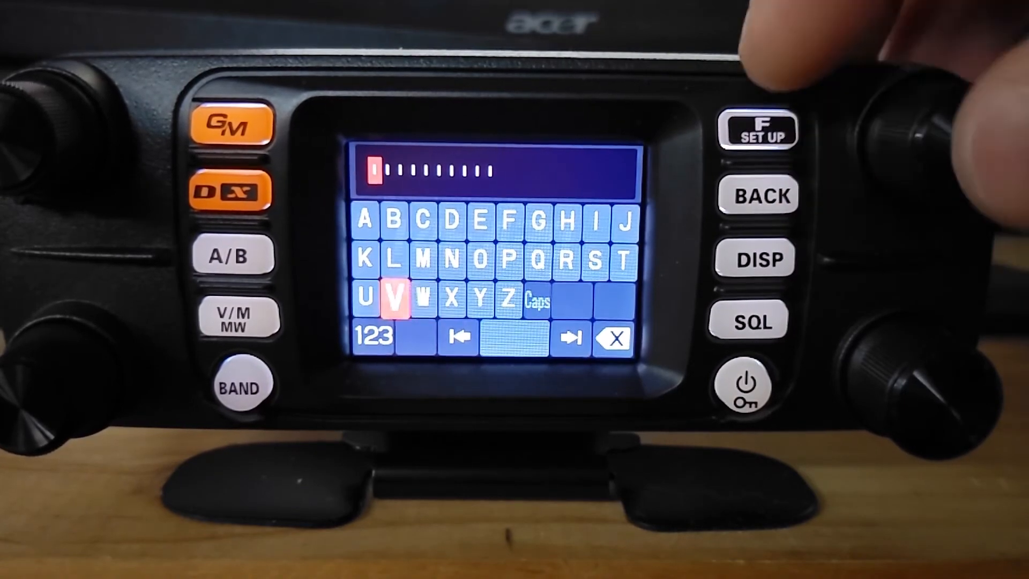
pyautogui.click(395, 300)
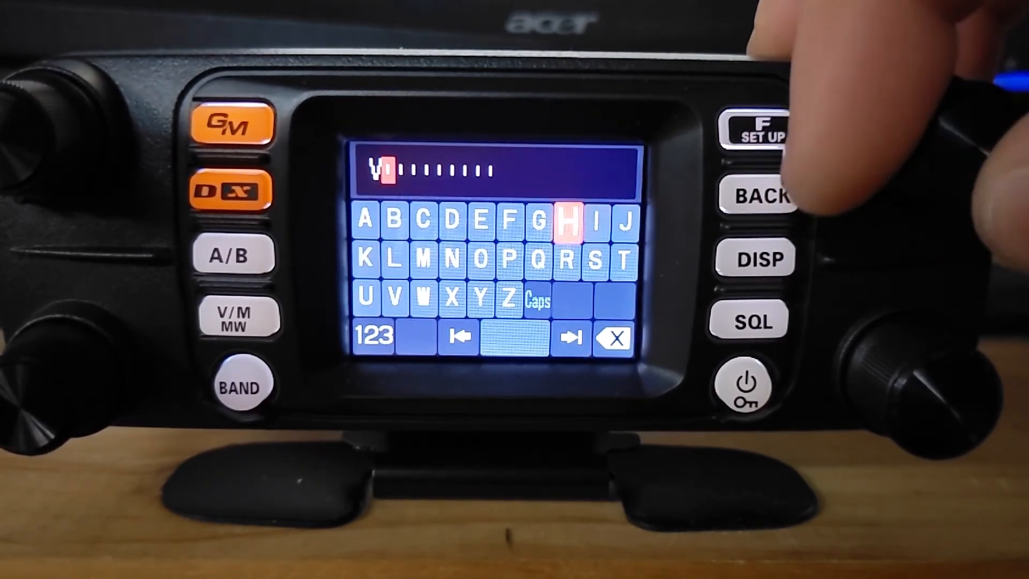
pyautogui.click(366, 218)
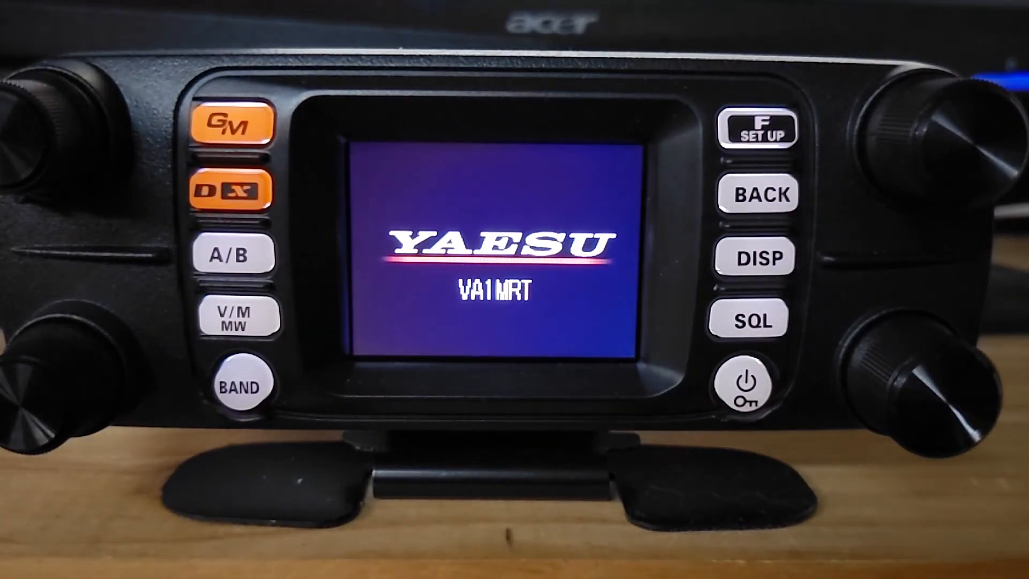
pyautogui.click(758, 132)
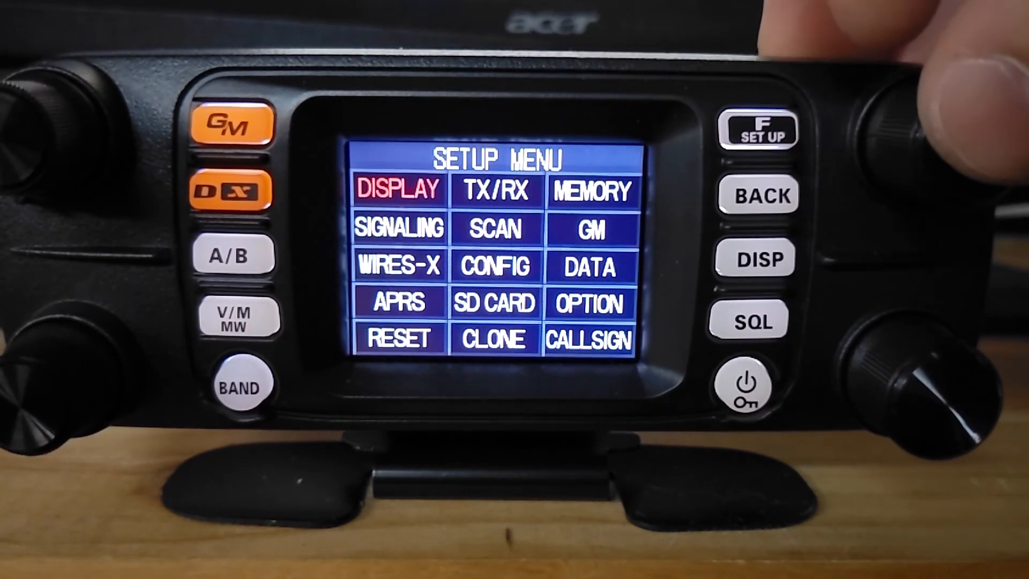
# Open the radio's SETUP MENU again after the restart.
pyautogui.click(397, 189)
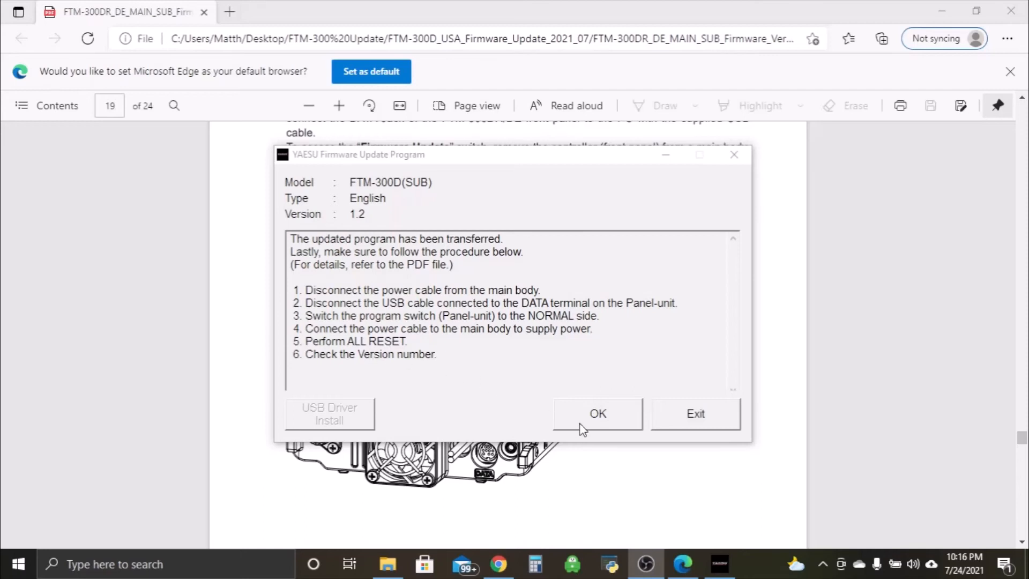
# Dismiss the SUB transfer-complete notice and exit the firmware updater.
pyautogui.click(597, 413)
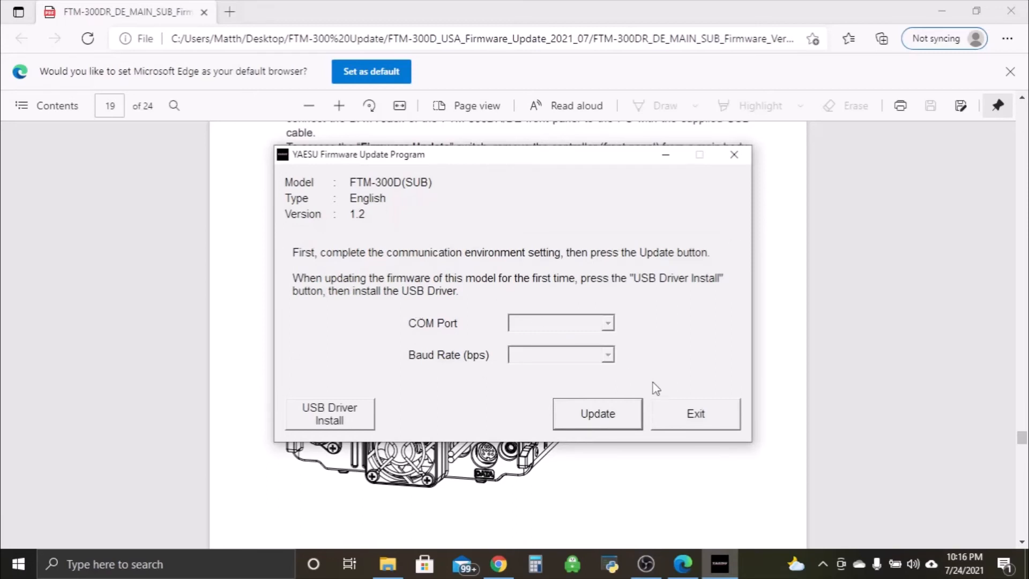
pyautogui.moveTo(678, 422)
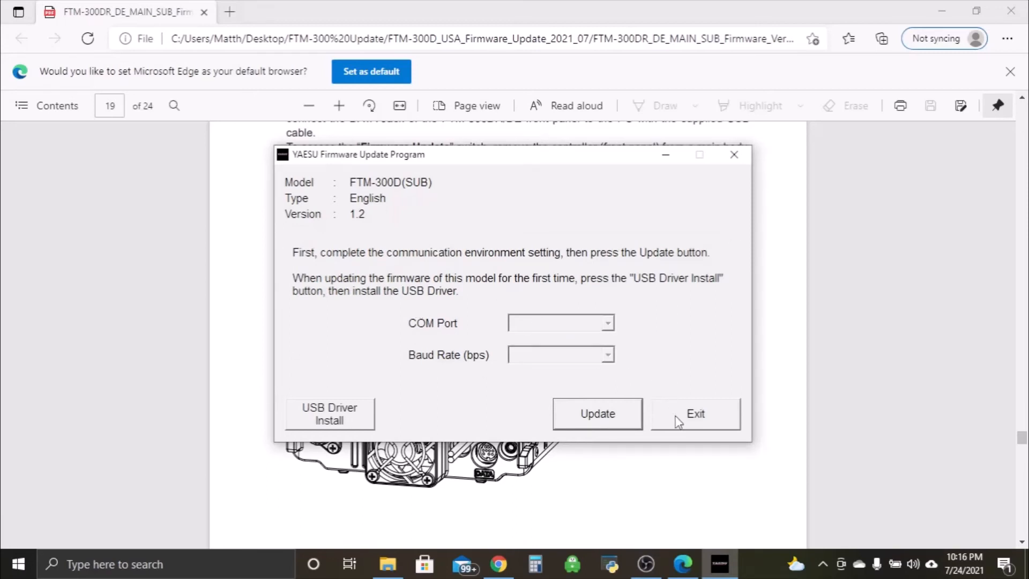
pyautogui.click(695, 413)
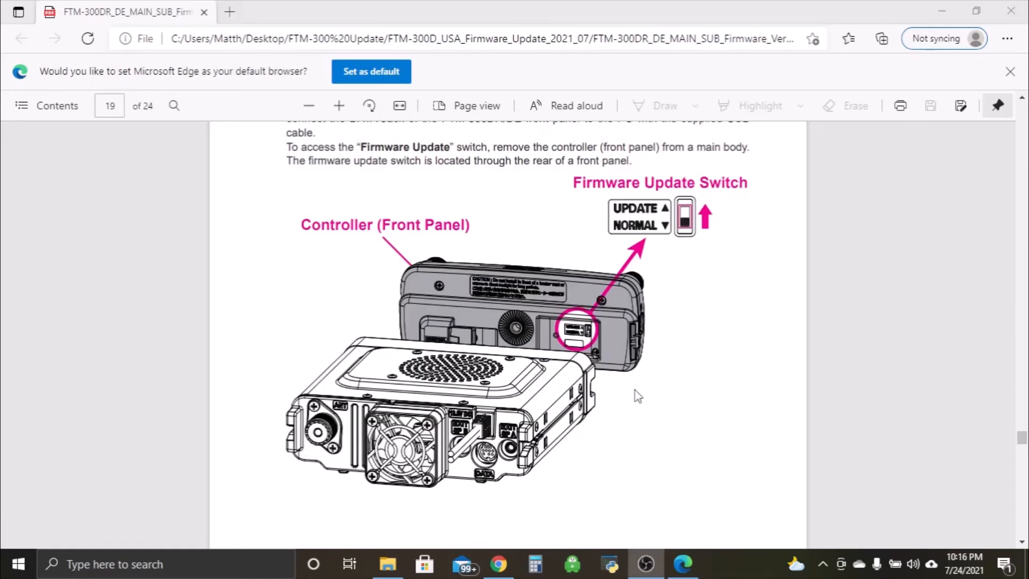
pyautogui.moveTo(641, 396)
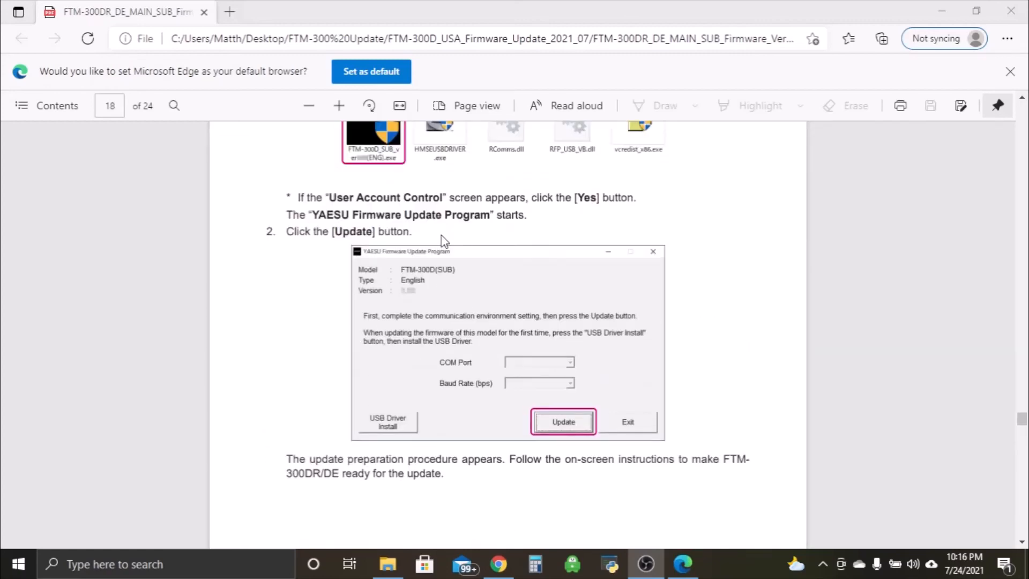
# Scroll the Edge PDF manual to page 18's SUB updater launch and Update-button steps.
pyautogui.scroll(-3)
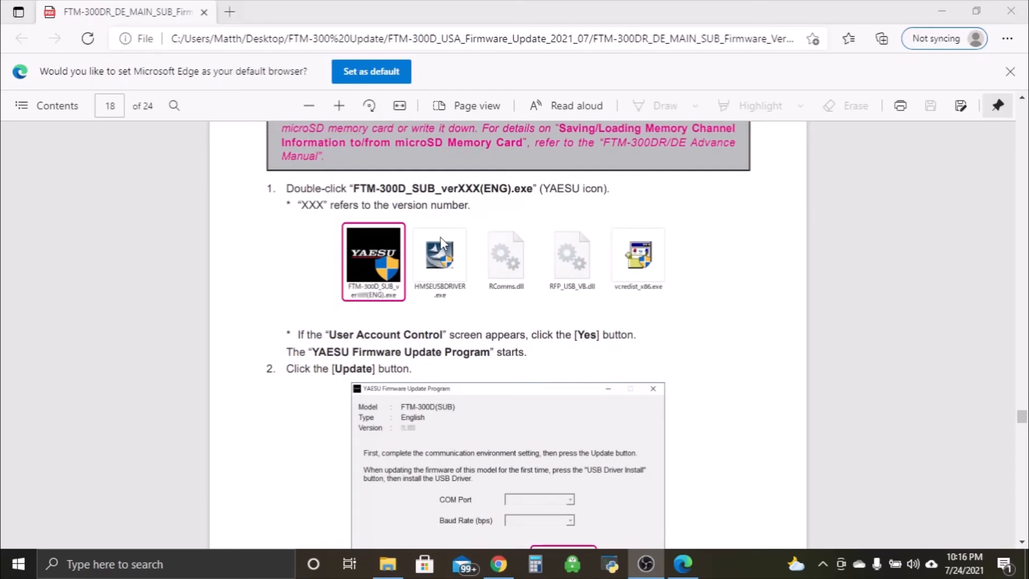
pyautogui.moveTo(438, 249)
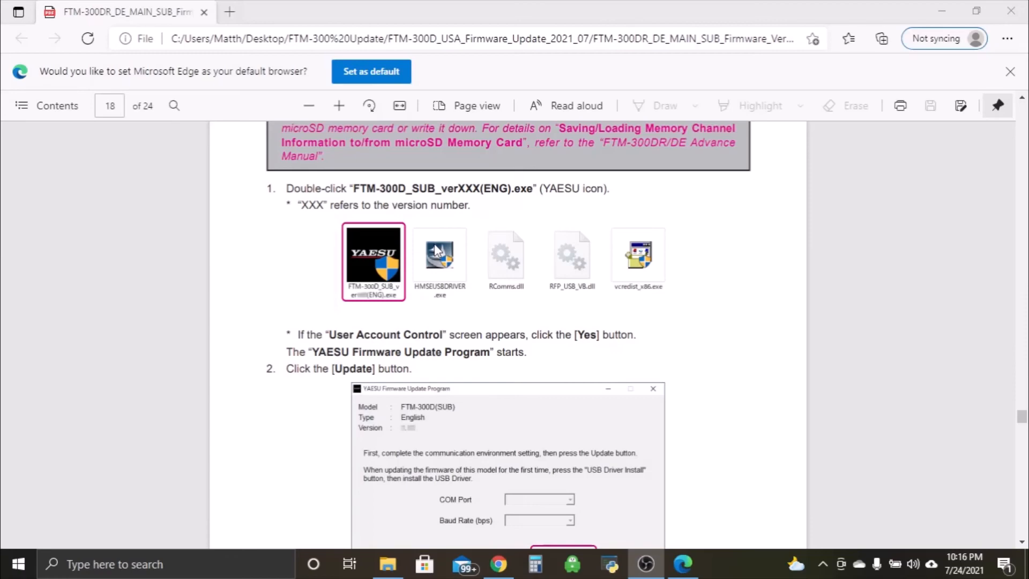
pyautogui.moveTo(547, 314)
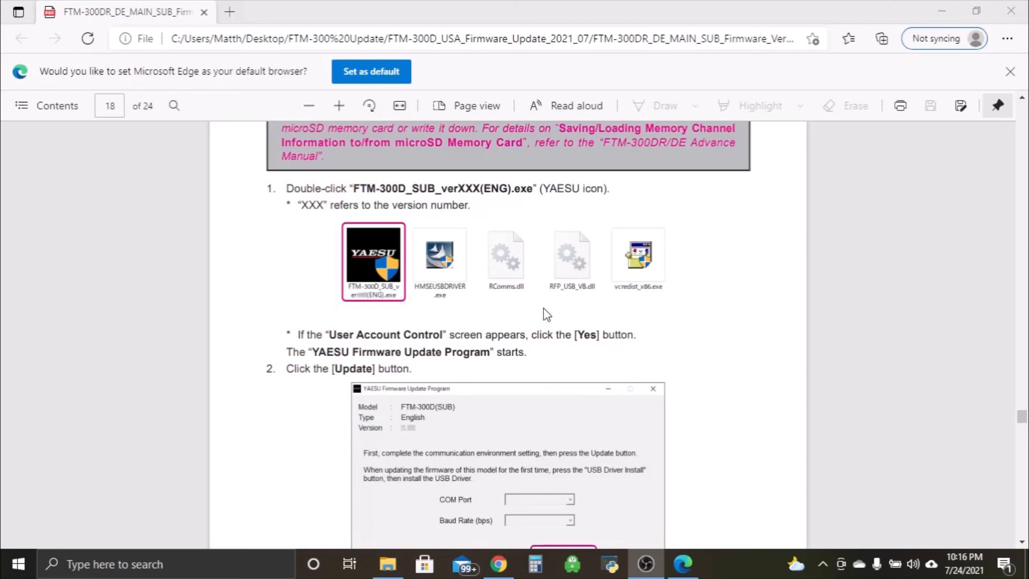
pyautogui.moveTo(716, 439)
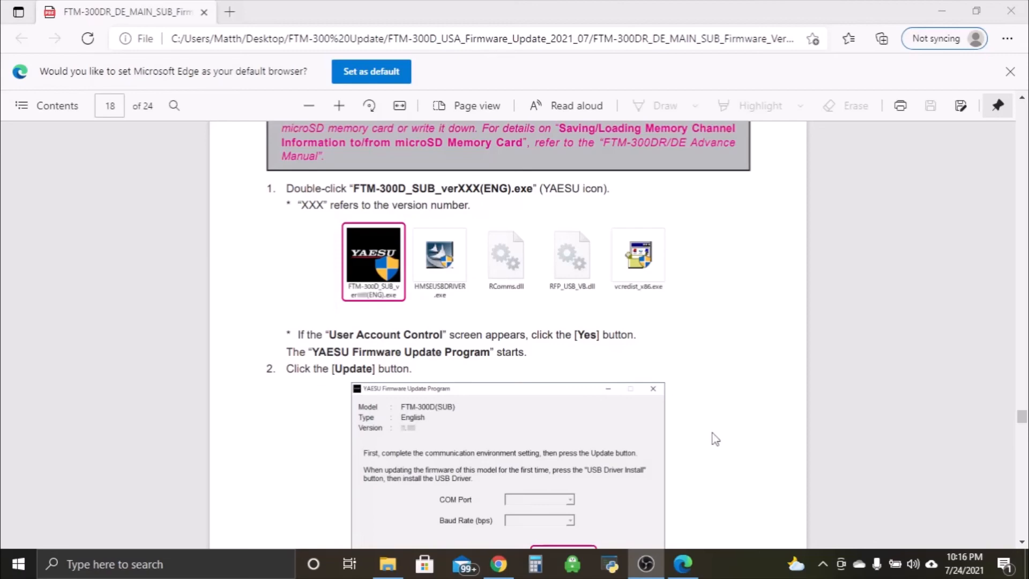